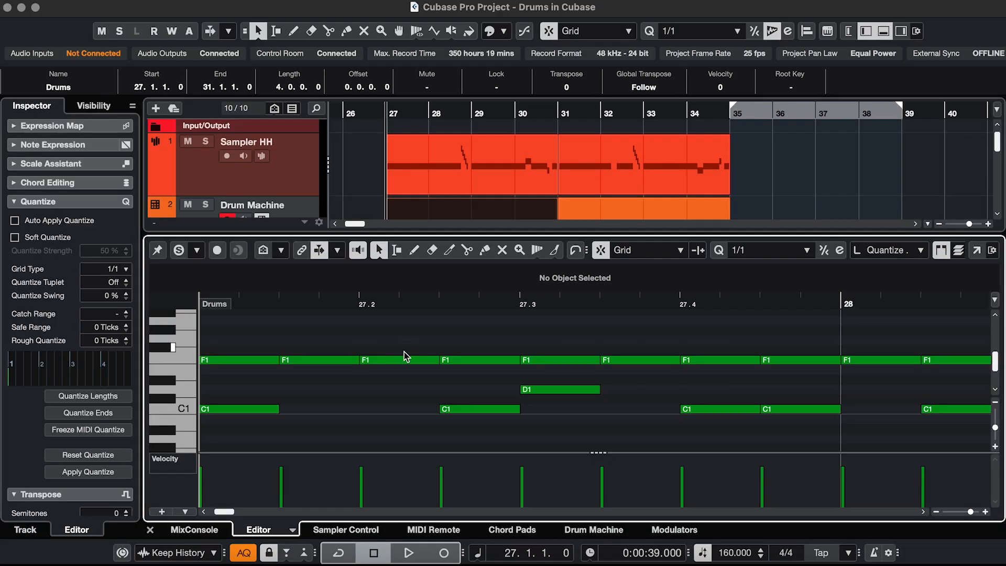
Select an F1 hi-hat note, then show the Drum Machine pattern event in the Lower Zone.
left_click(404, 360)
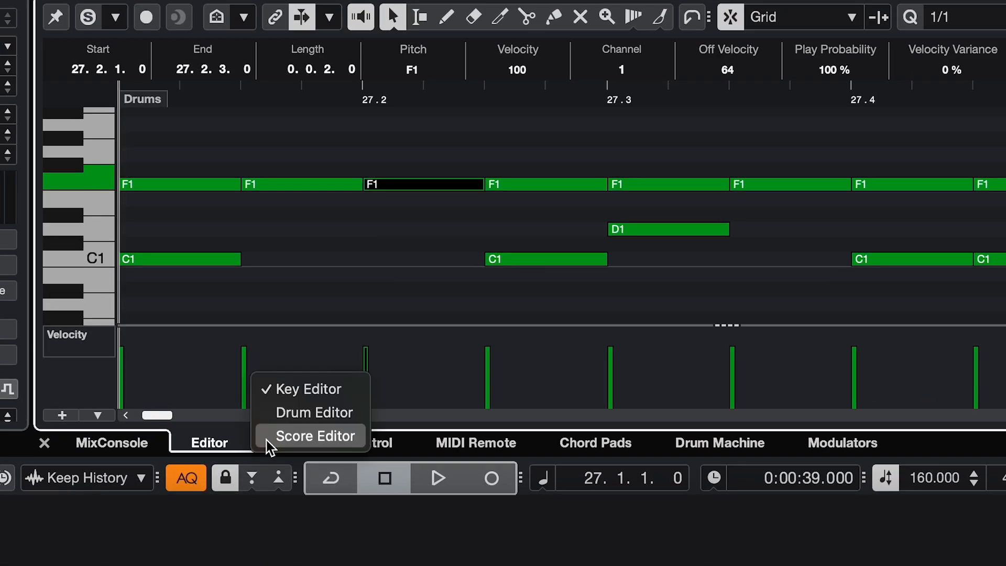
left_click(315, 411)
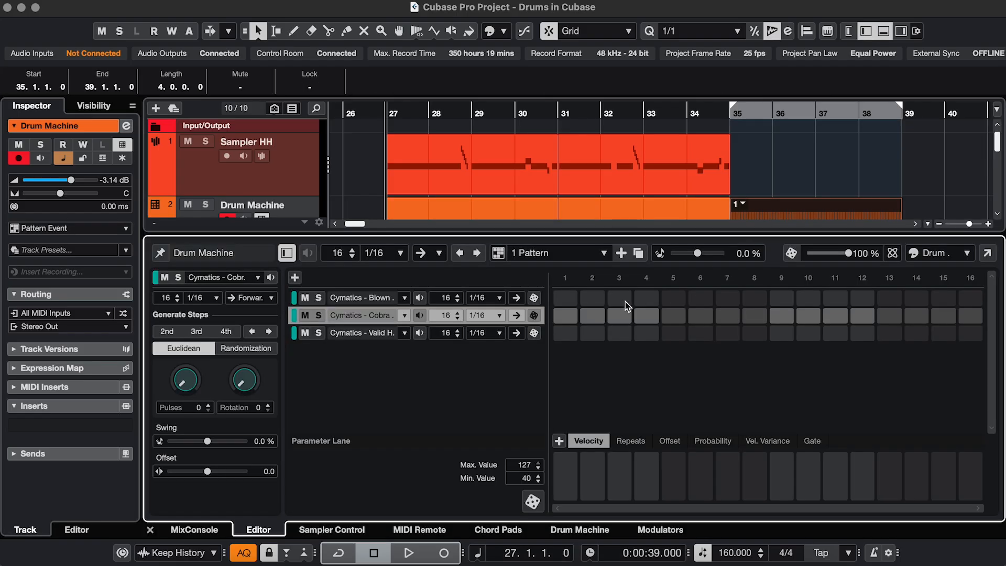
left_click(781, 315)
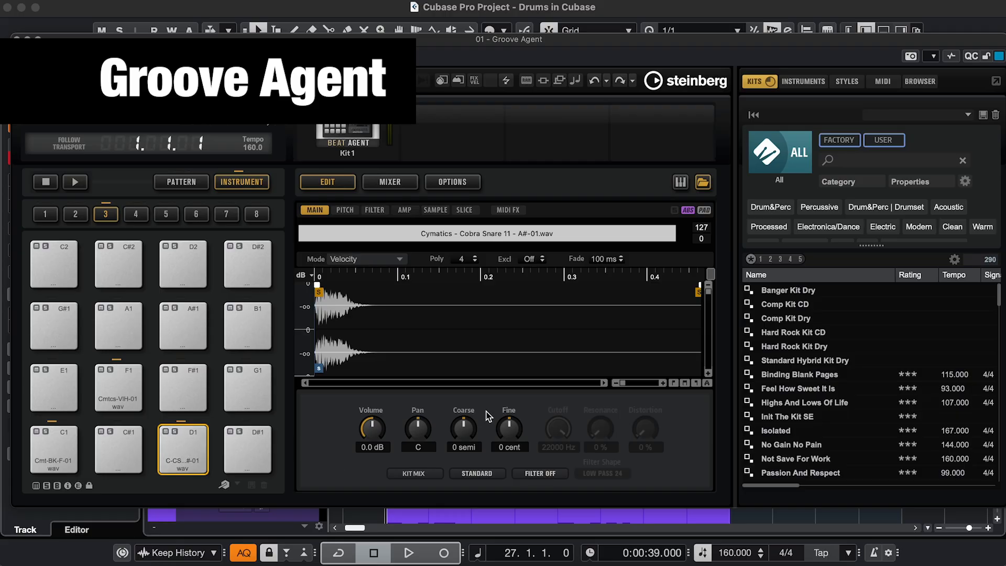
Browse the Groove Agent kit, the Drum Machine pads, and the Sampler HH and SN controls.
left_click(344, 210)
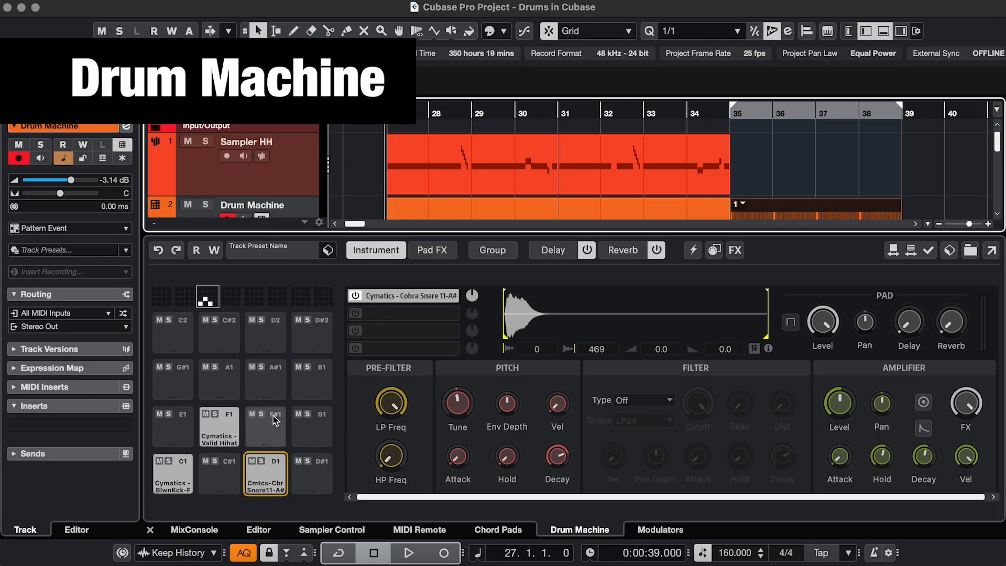
left_click(266, 427)
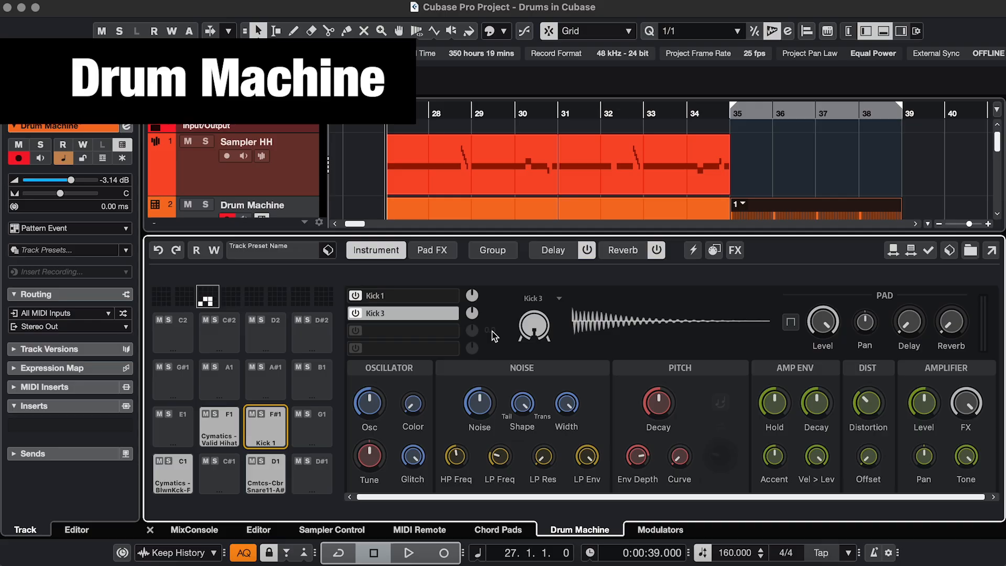
left_click(332, 529)
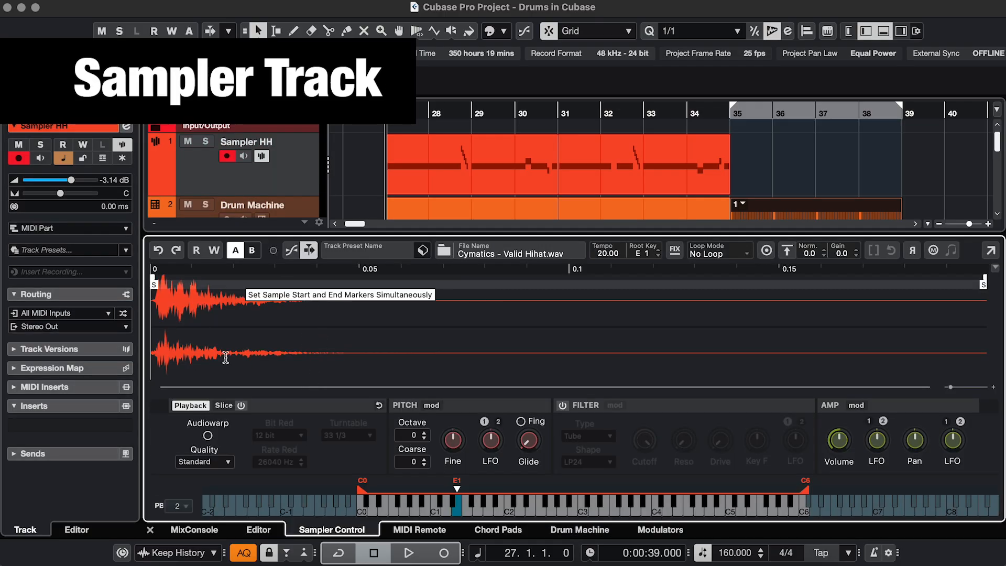
left_click(431, 405)
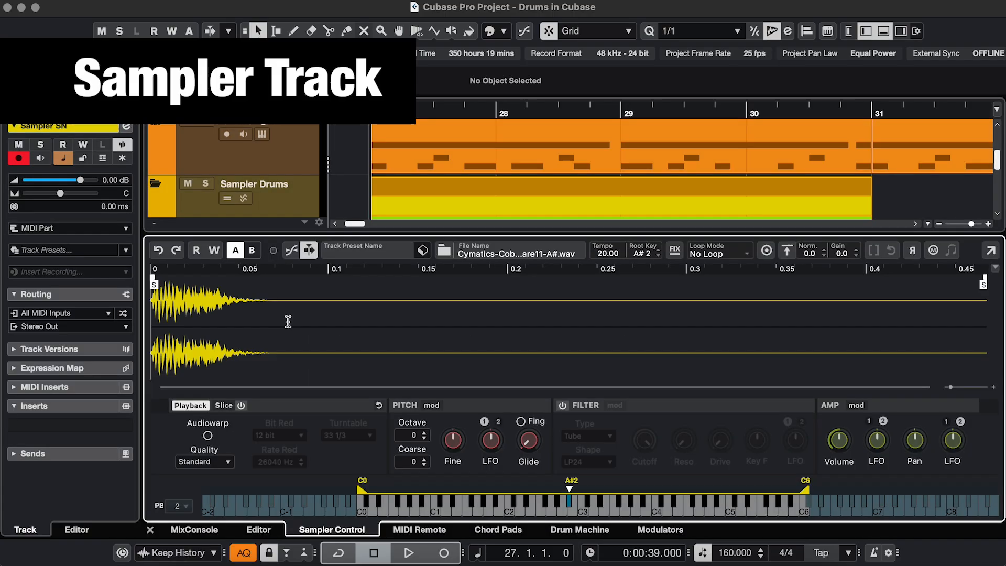
left_click(259, 529)
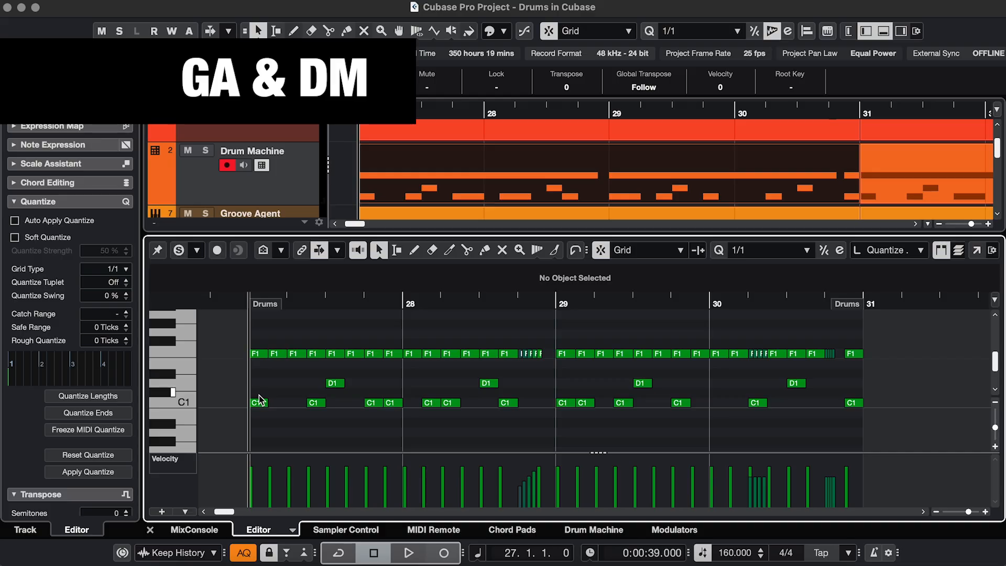
Open the Sampler Drums folder parts in the Lower Zone Key Editor.
left_click(258, 402)
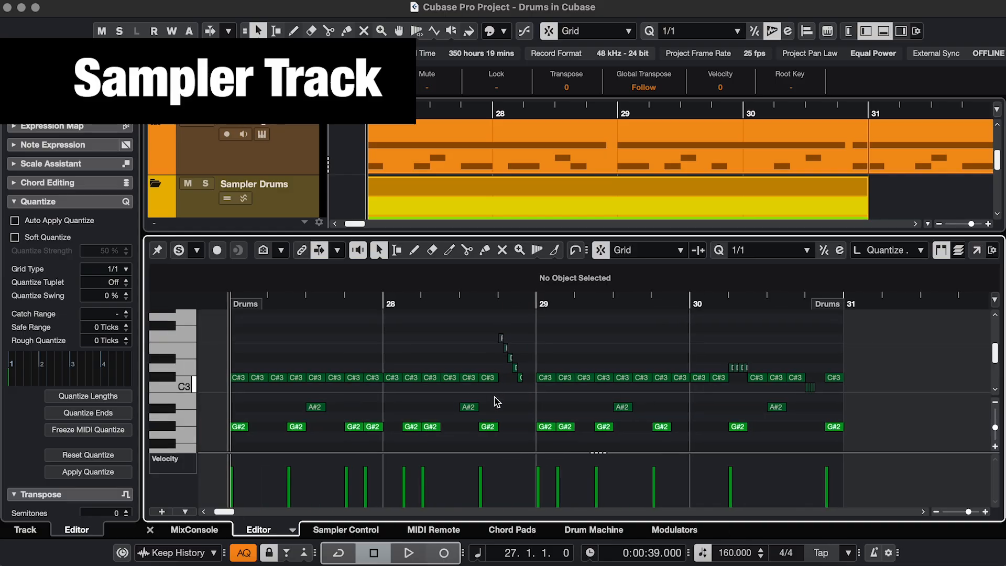
left_click(468, 407)
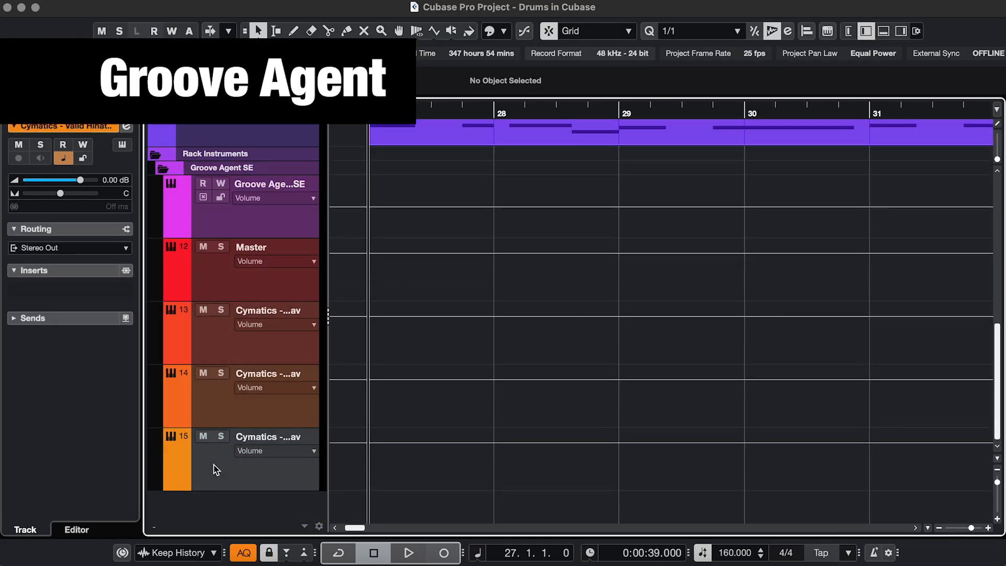
mouse_move(82, 314)
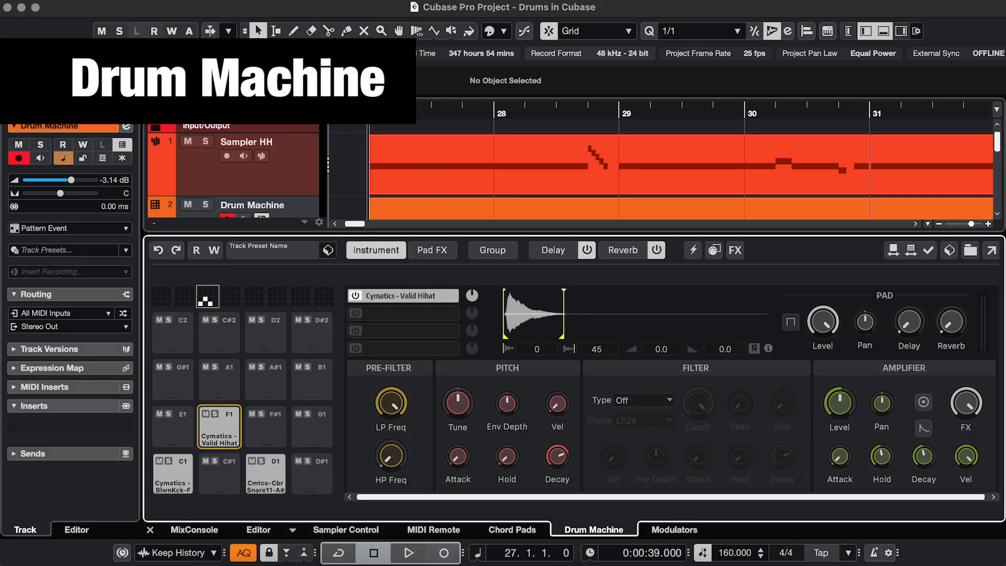
Close the Lower Zone to reveal Sampler HH through Sampler Drums, then open the Studio menu.
left_click(493, 250)
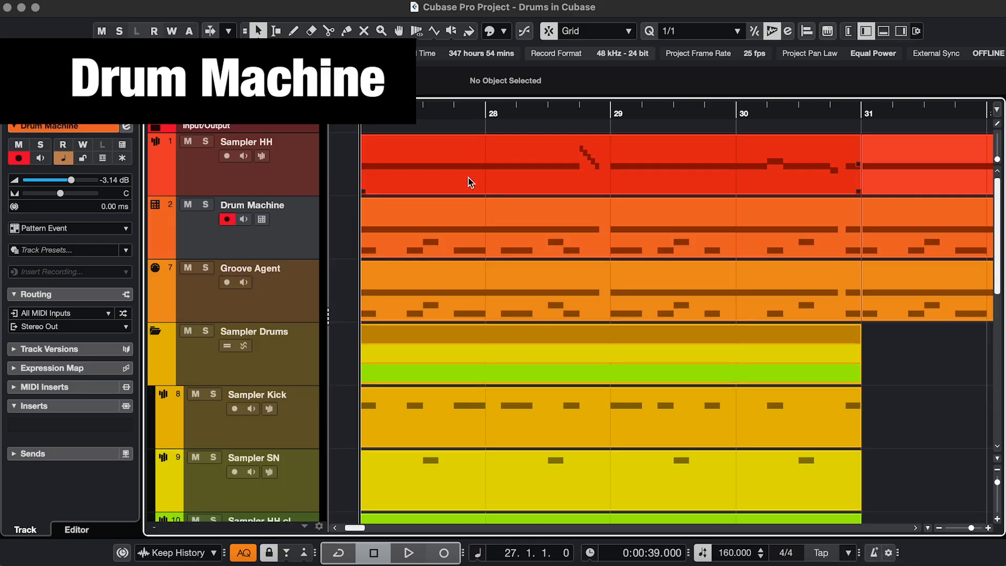
left_click(449, 7)
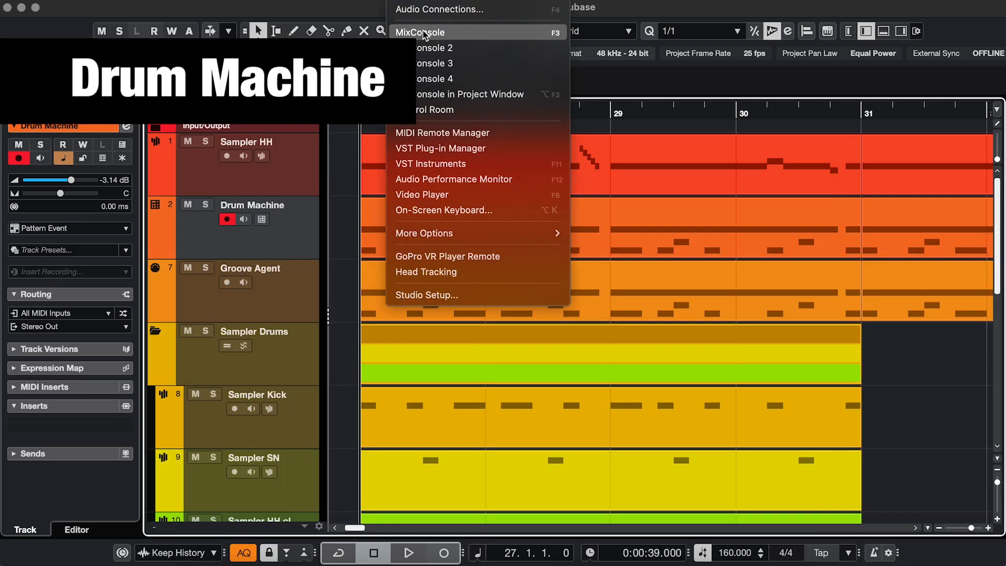
left_click(420, 32)
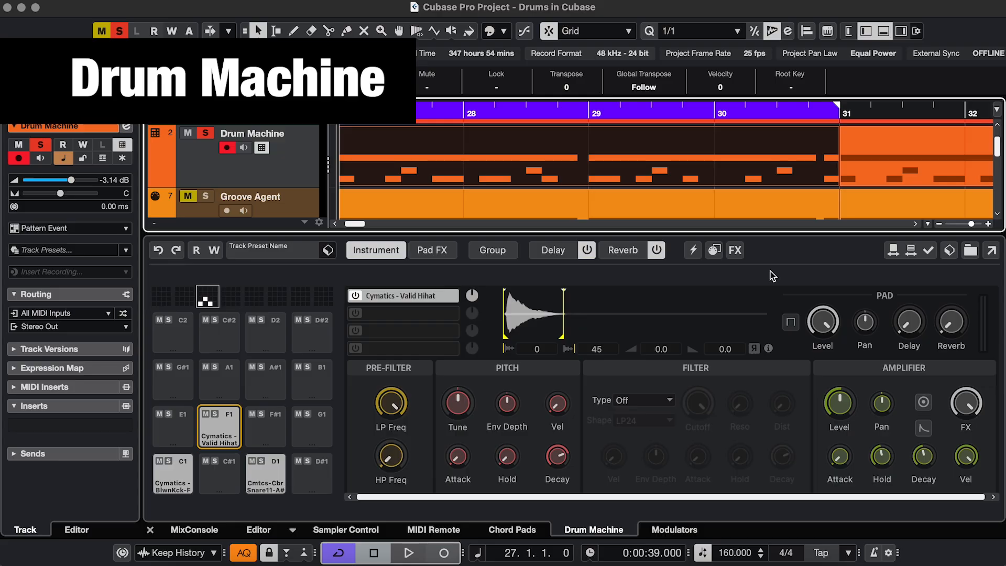
Solo the Drum Machine track and load Cymatics - Asset Snare - G onto the D1 pad.
left_click(407, 552)
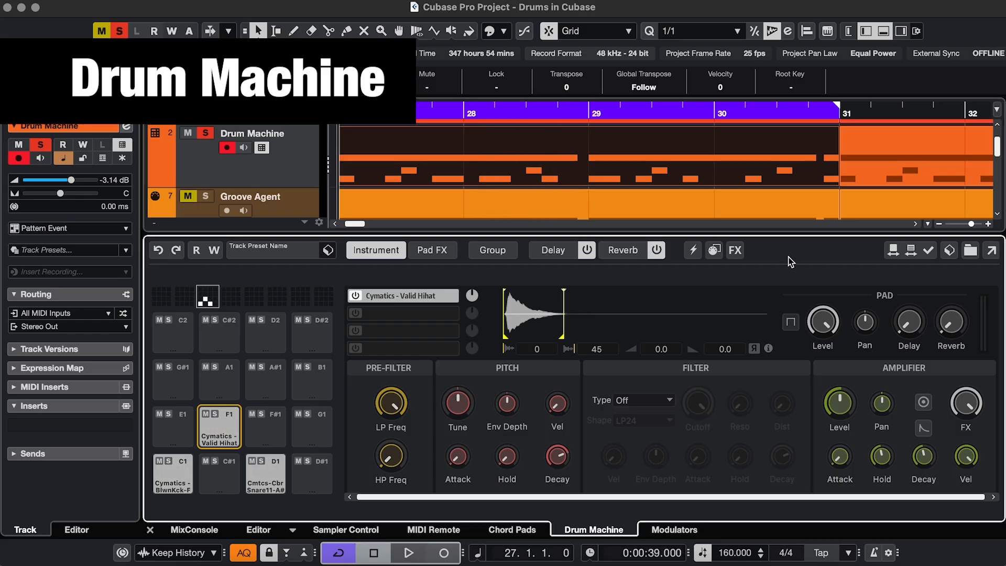
left_click(265, 474)
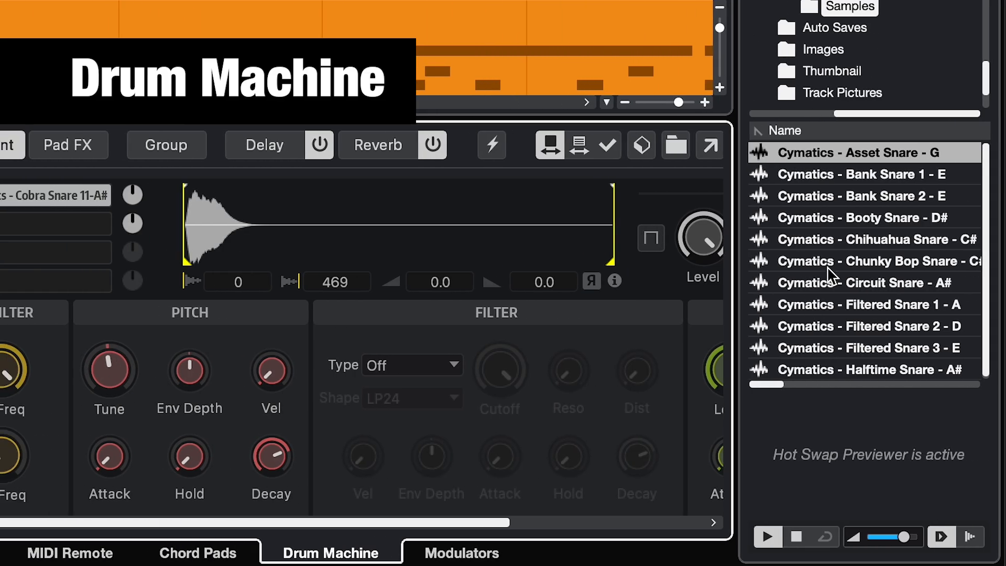
mouse_move(606, 145)
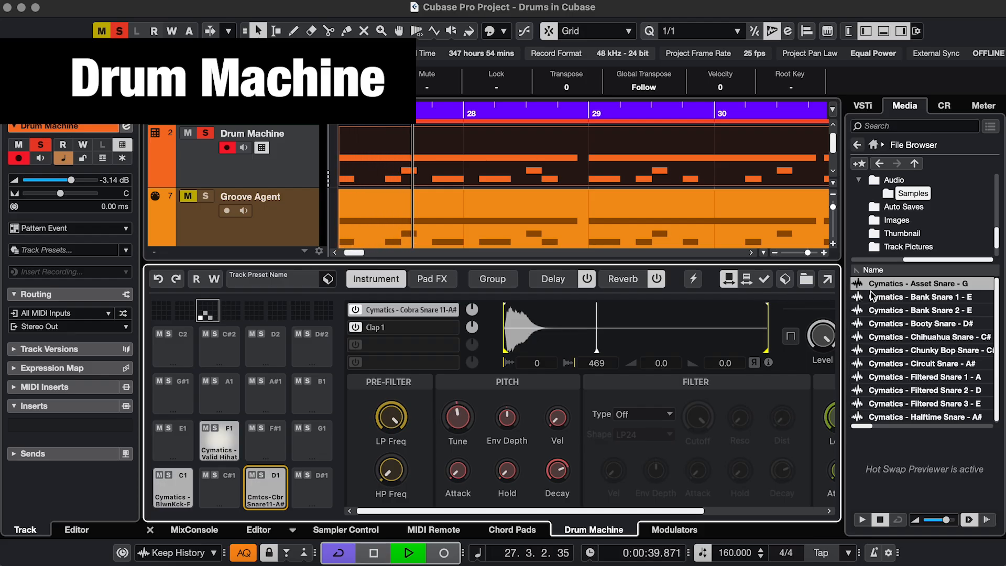
left_click(921, 284)
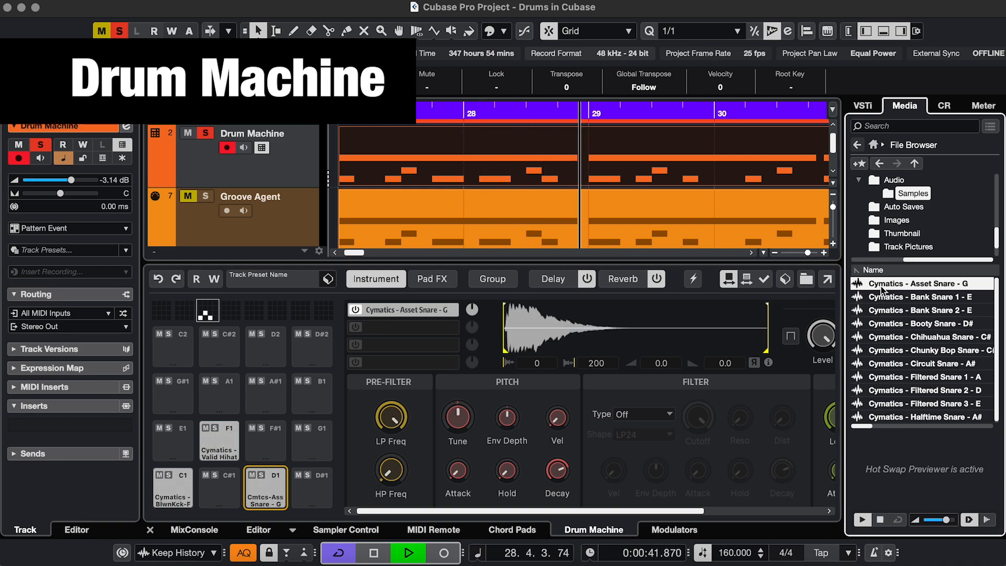
left_click(923, 310)
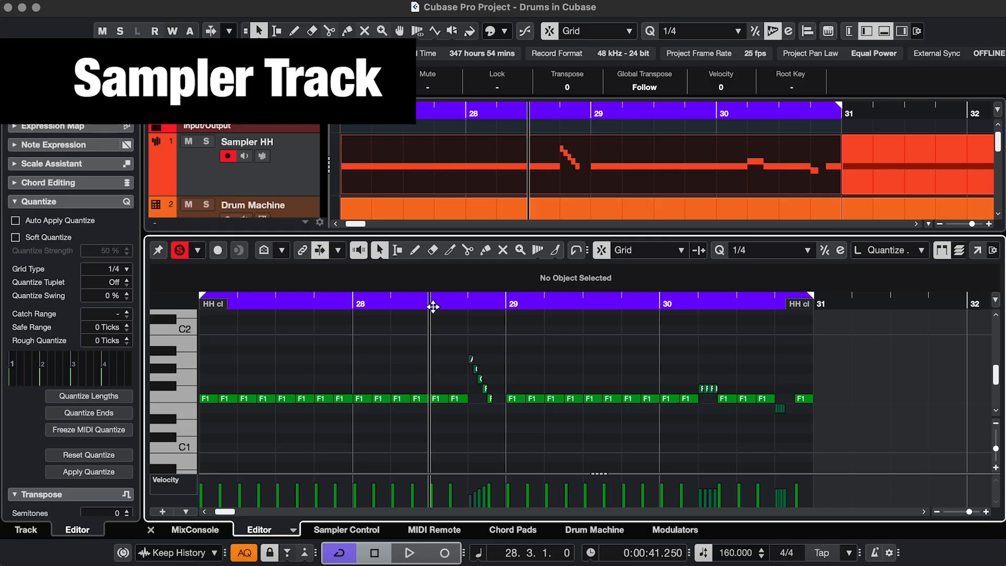
Audition the Sampler HH hi-hat part, then solo Sampler HH with the lower zone closed.
left_click(409, 552)
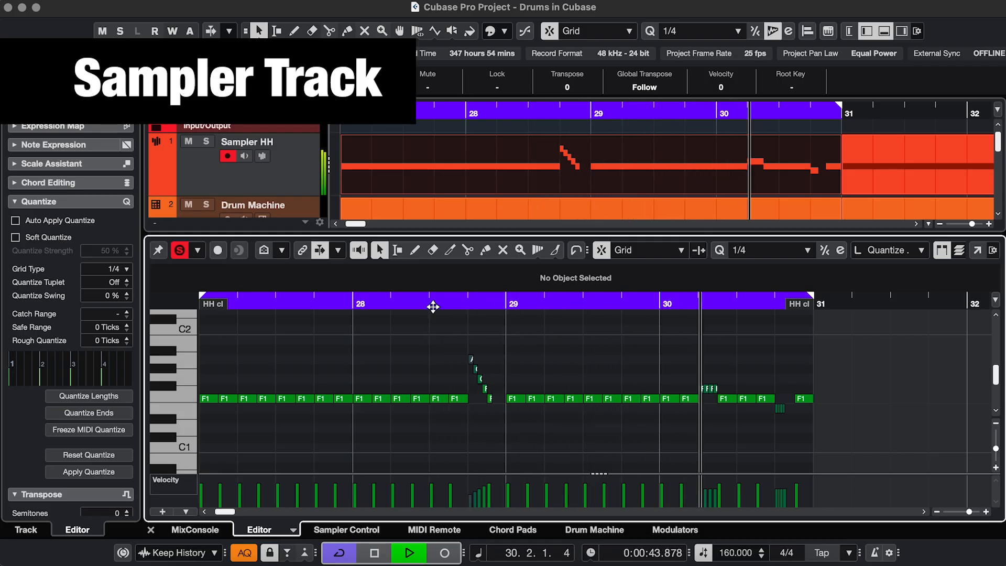
left_click(409, 553)
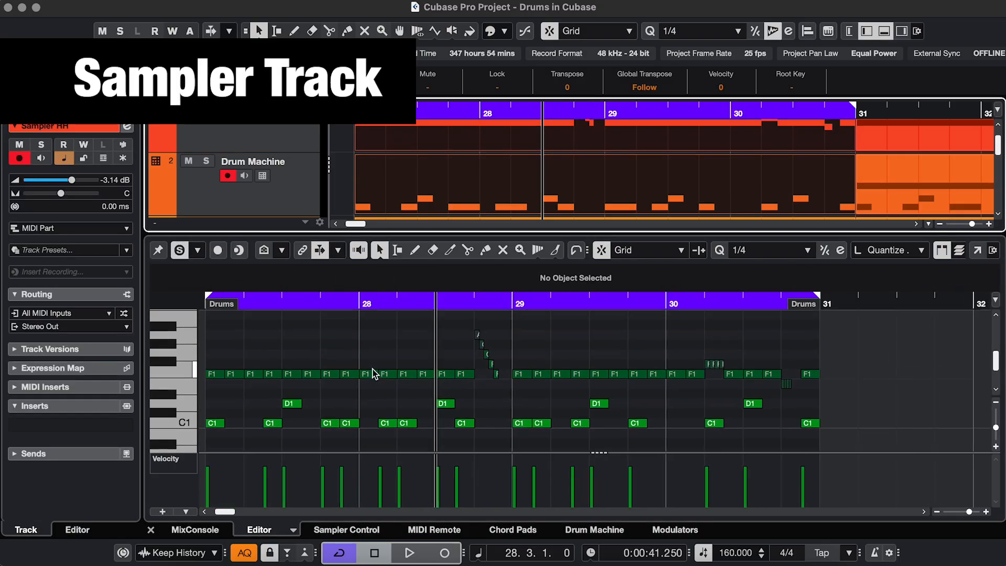
left_click(409, 553)
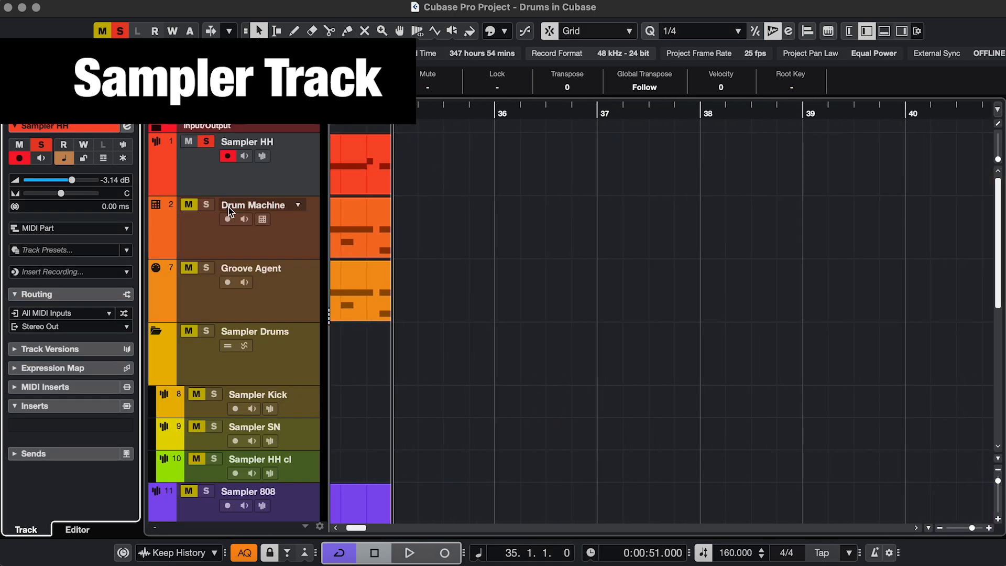
Create a 16-step Sampler HH pattern with repeats and Pitch Coarse offsets on steps 3 and 9.
left_click(252, 205)
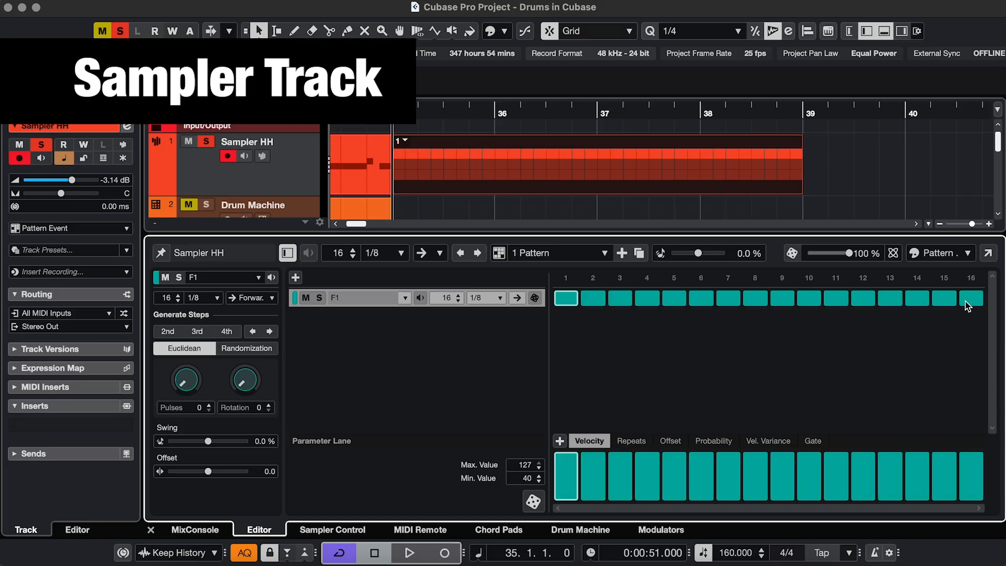
left_click(631, 441)
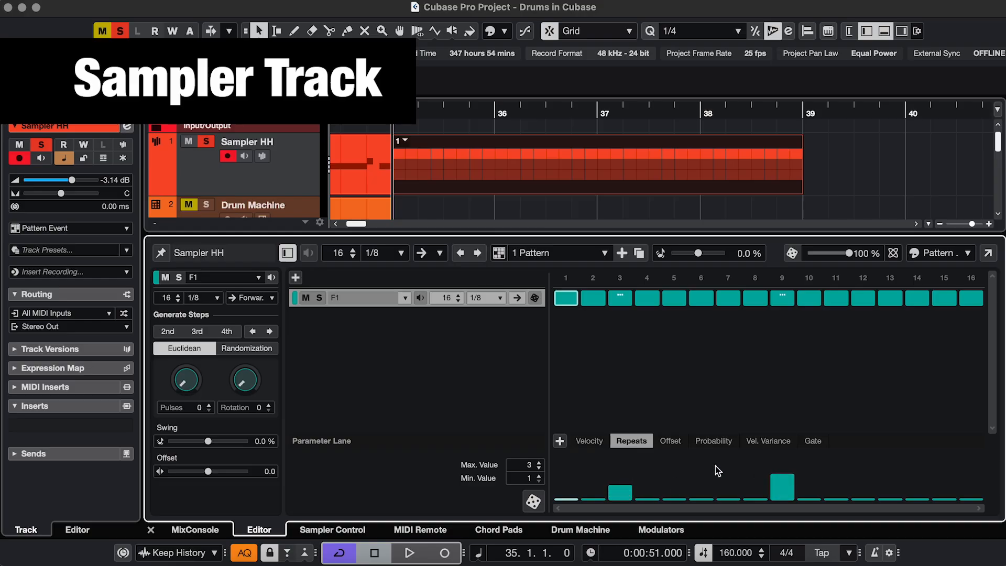
left_click(409, 552)
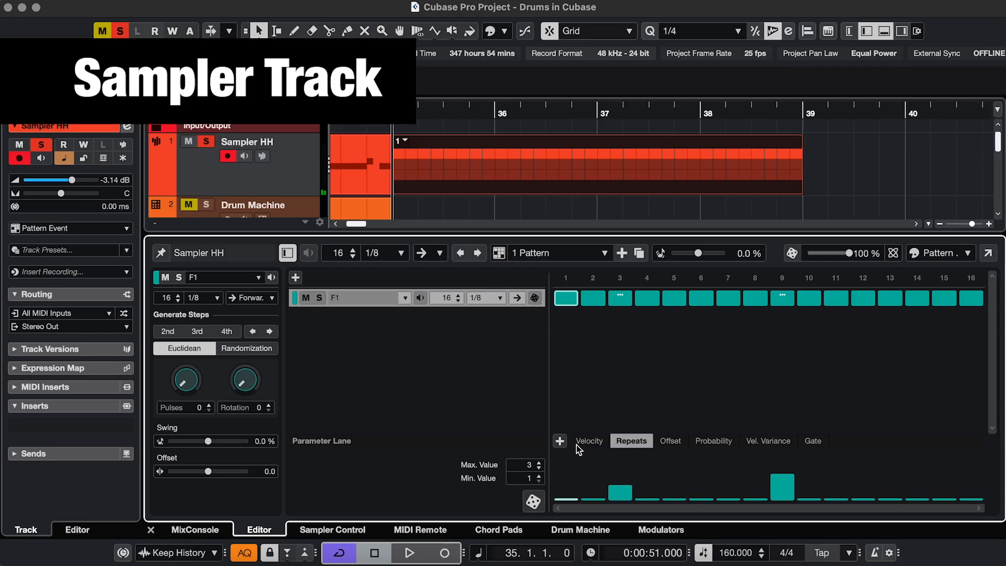
left_click(559, 440)
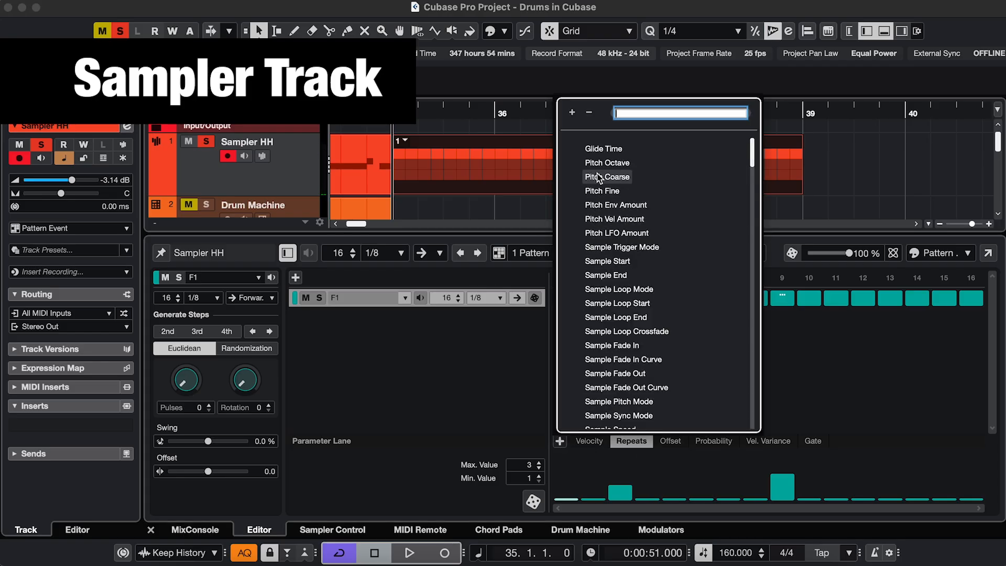
left_click(606, 177)
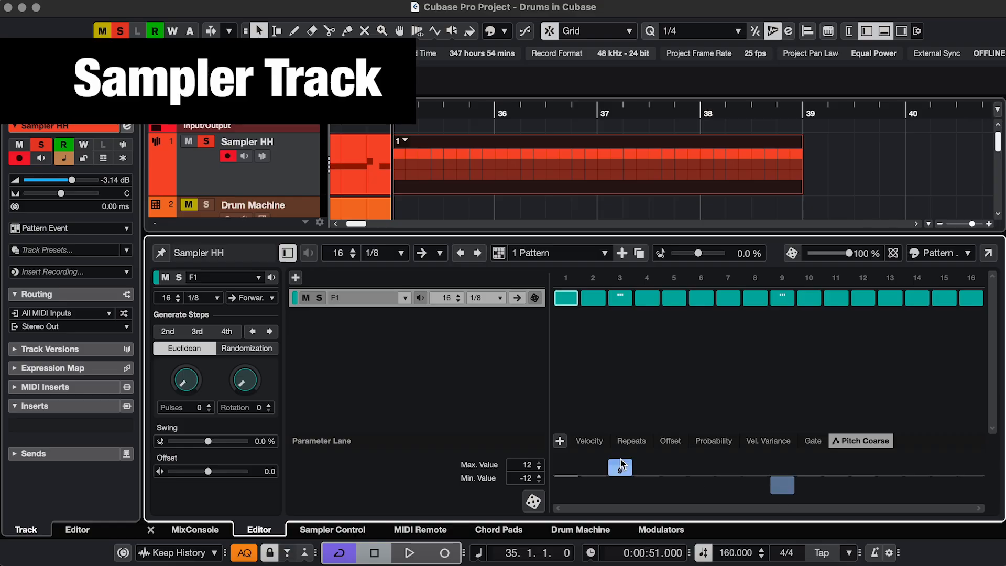
left_click(408, 552)
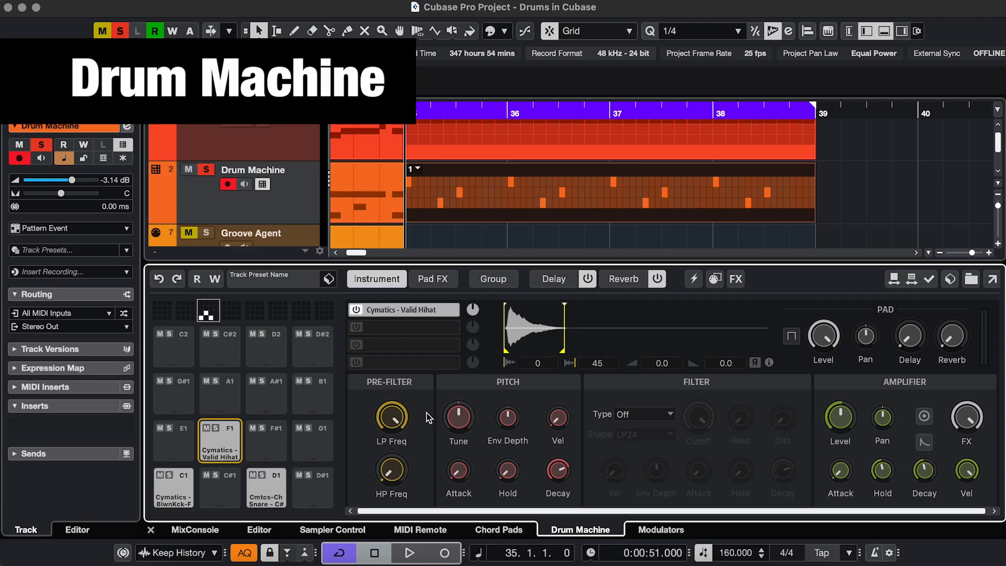
Fill the Drum Machine Valid Hihat lane and retune steps 3, 6 and 9 in the Tune lane.
right_click(458, 416)
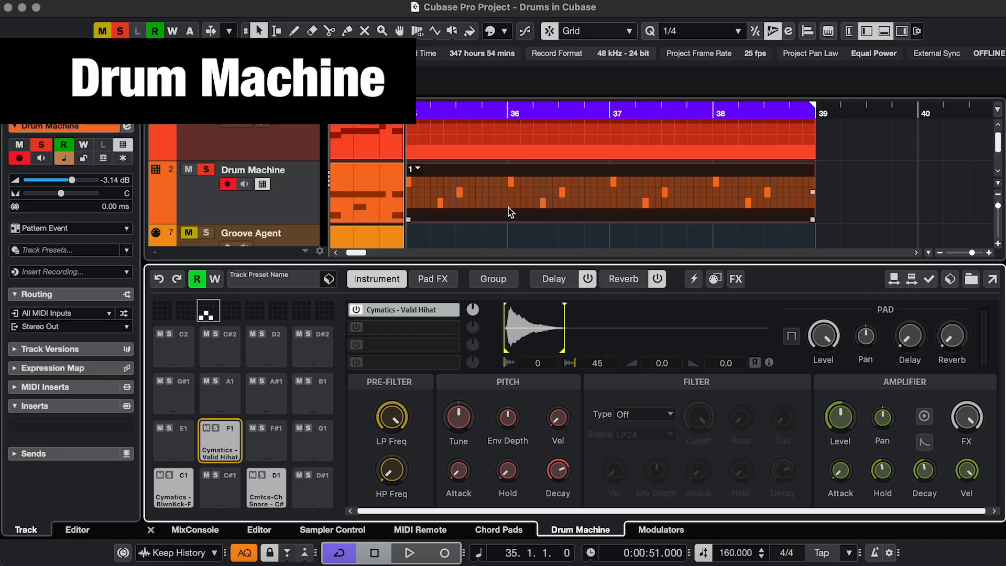
left_click(259, 529)
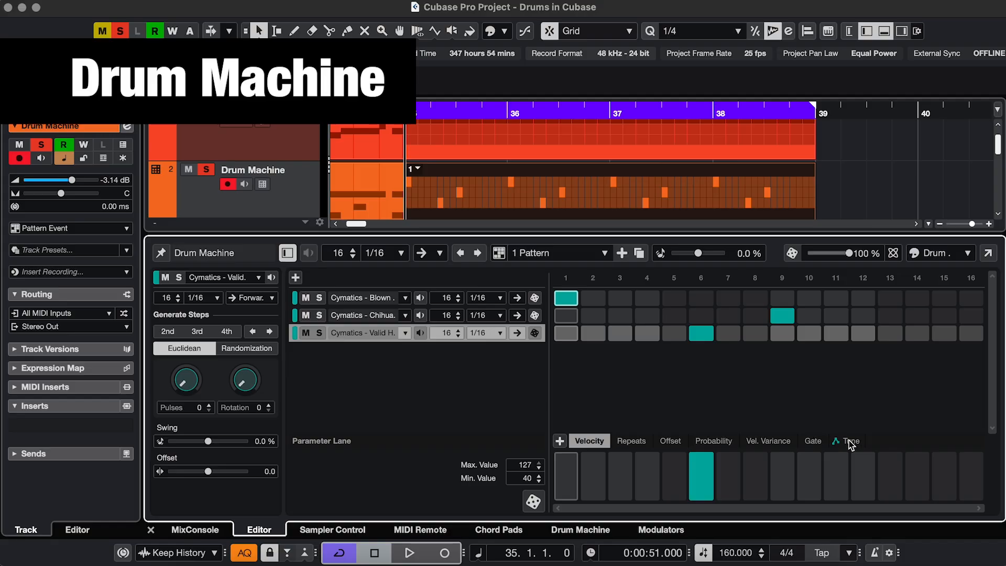
left_click(850, 441)
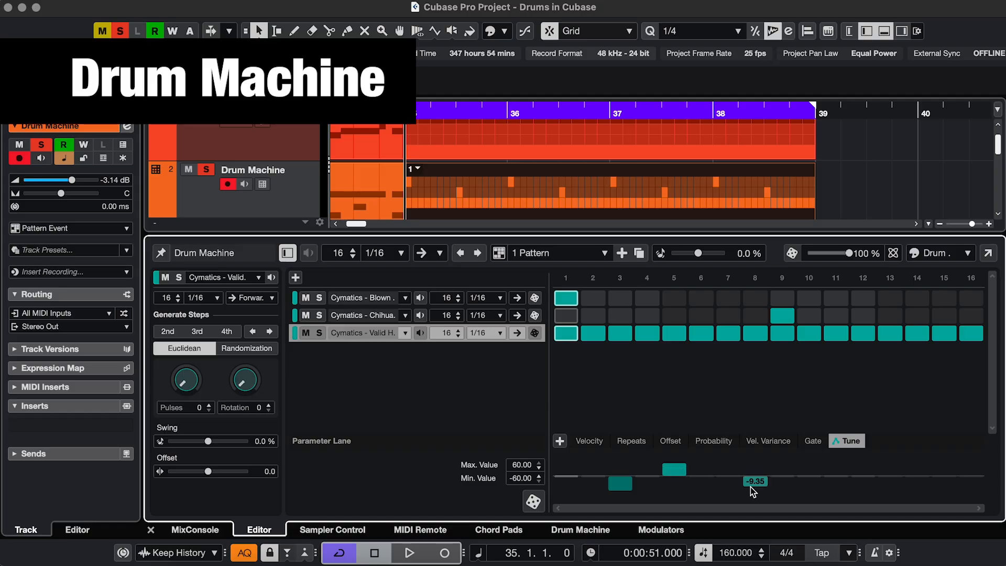
left_click(409, 552)
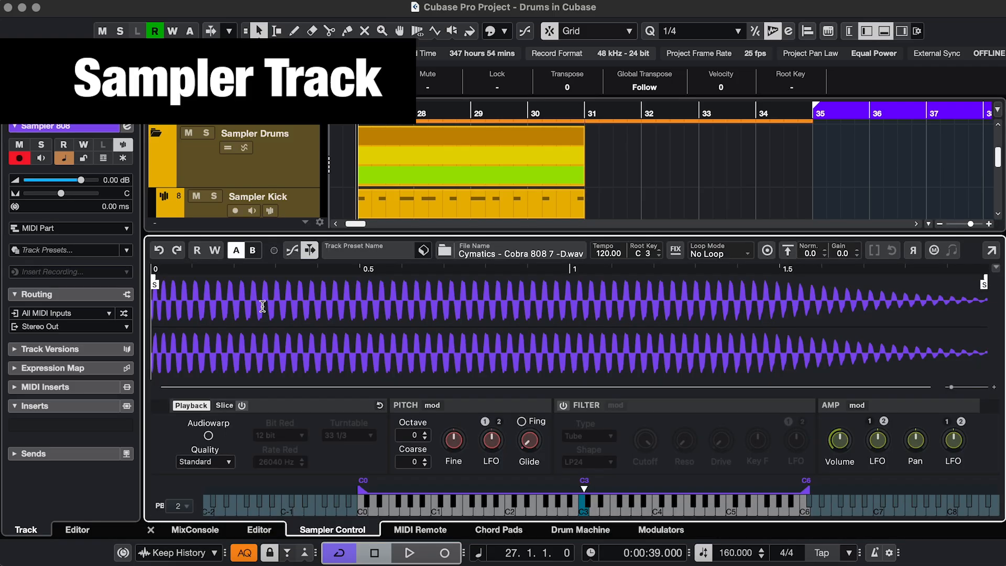
mouse_move(492, 329)
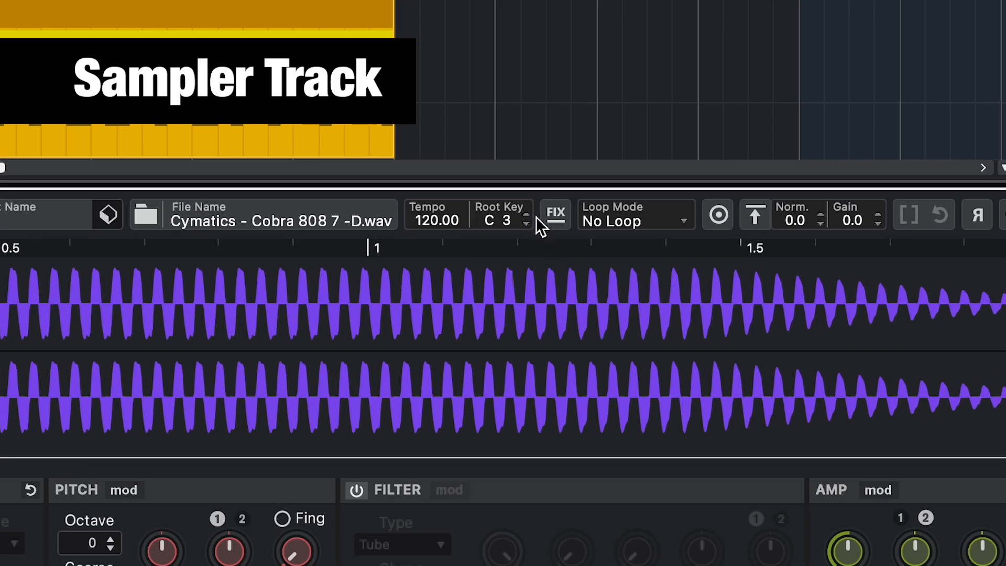
Change the Sampler 808 root key from C3 to D3 and audition a lower note.
left_click(528, 211)
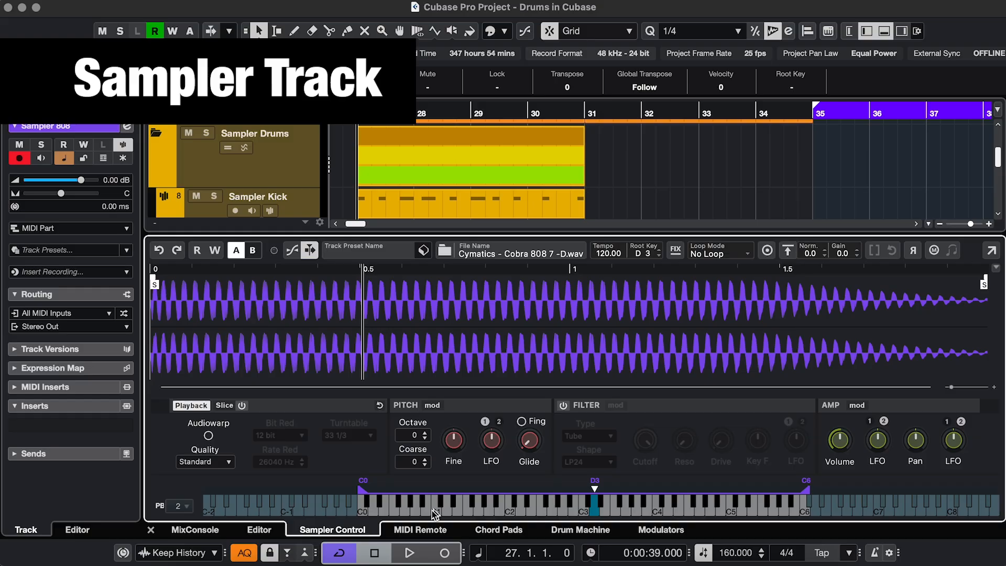
left_click(208, 423)
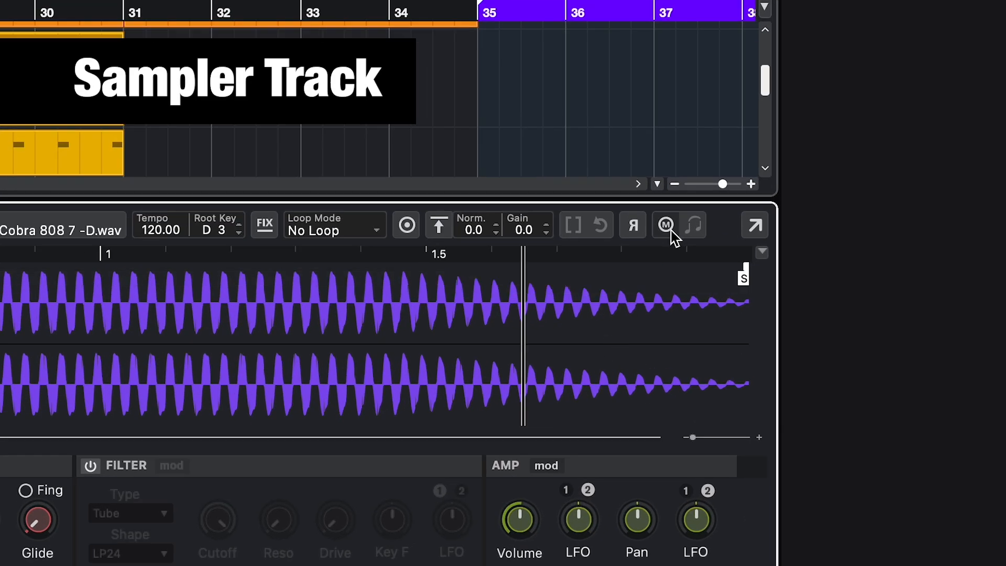
mouse_move(694, 225)
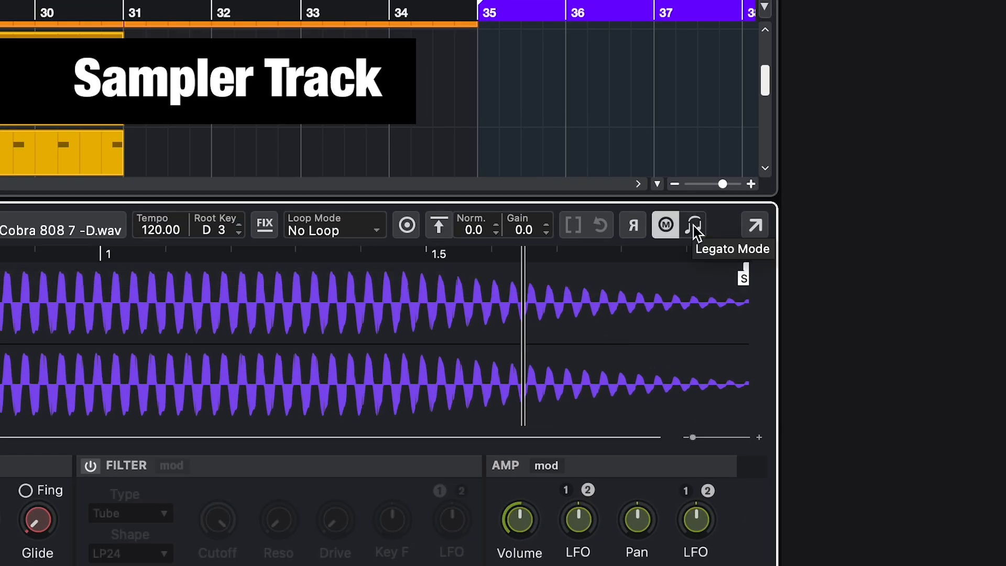